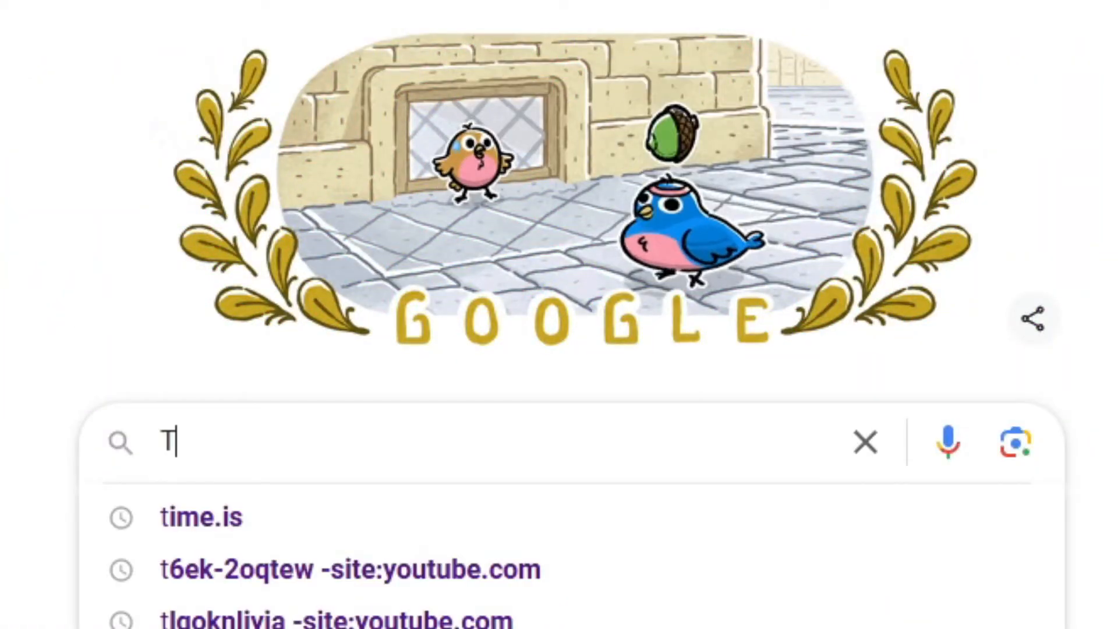
Step: Load the time.is clock page in Chrome and copy its address from the address bar
click(201, 516)
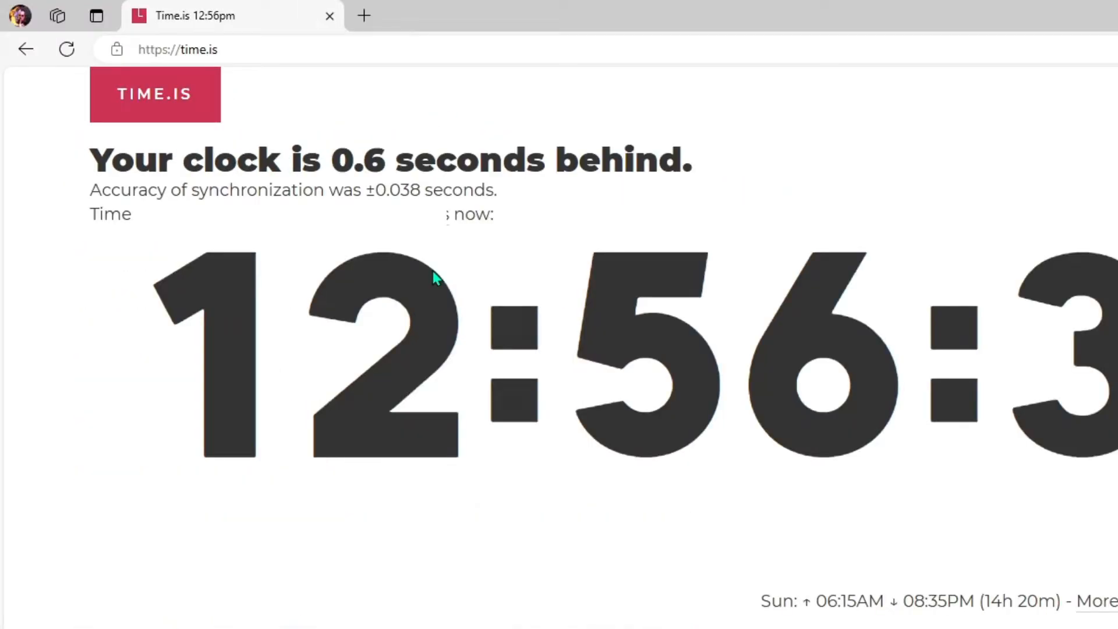
mouse_move(339, 73)
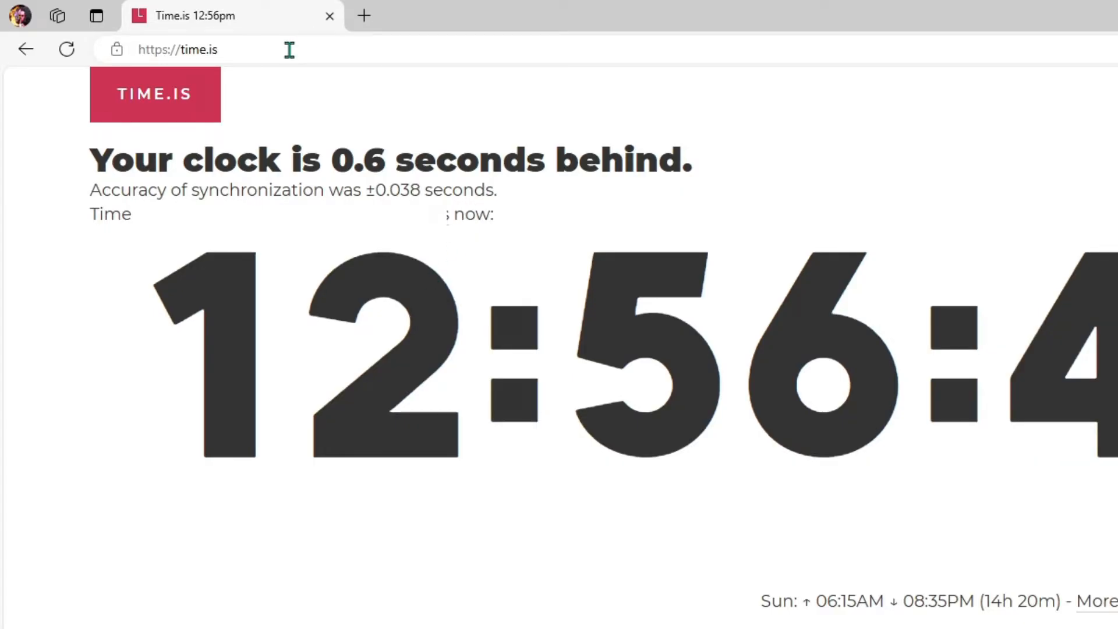
right_click(177, 49)
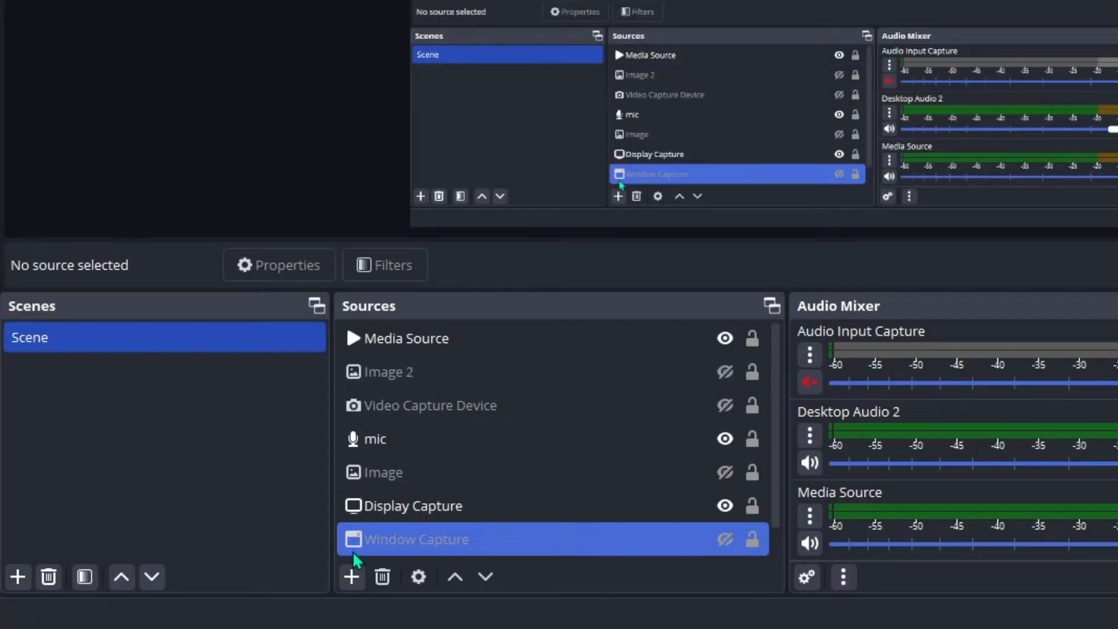
Step: Create a new Browser source named 'clock' in the scene's source list
click(350, 576)
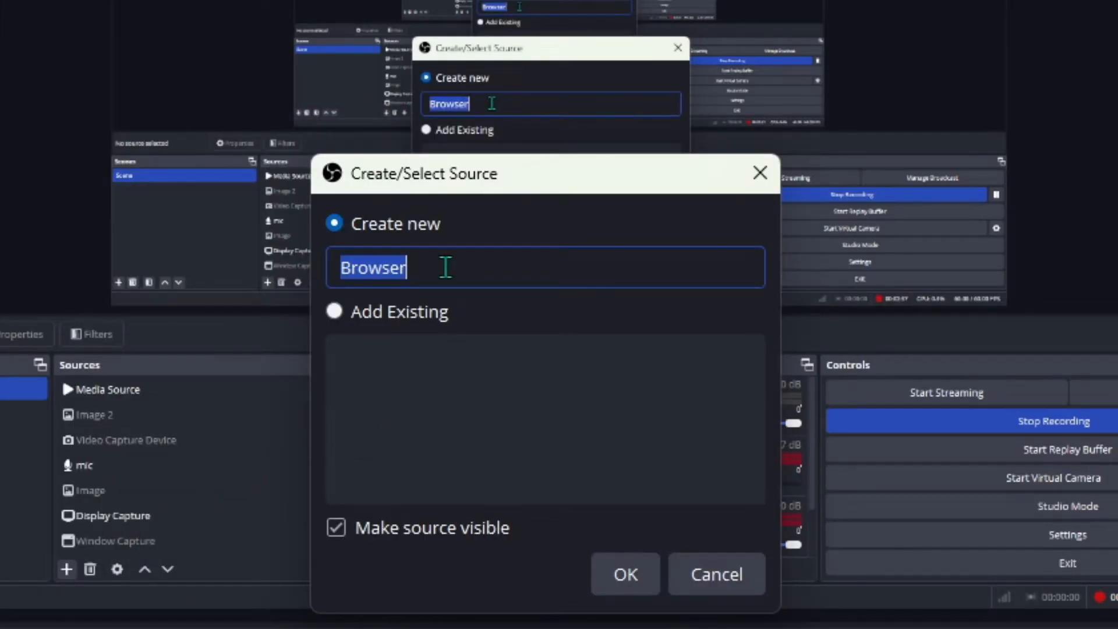
text(c)
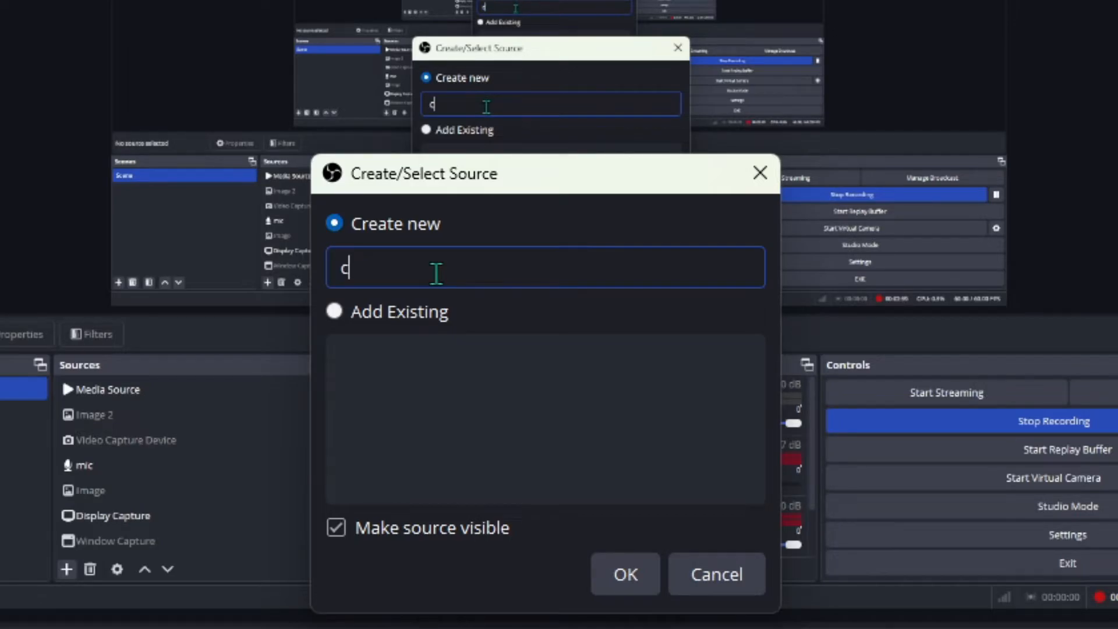
text(lock)
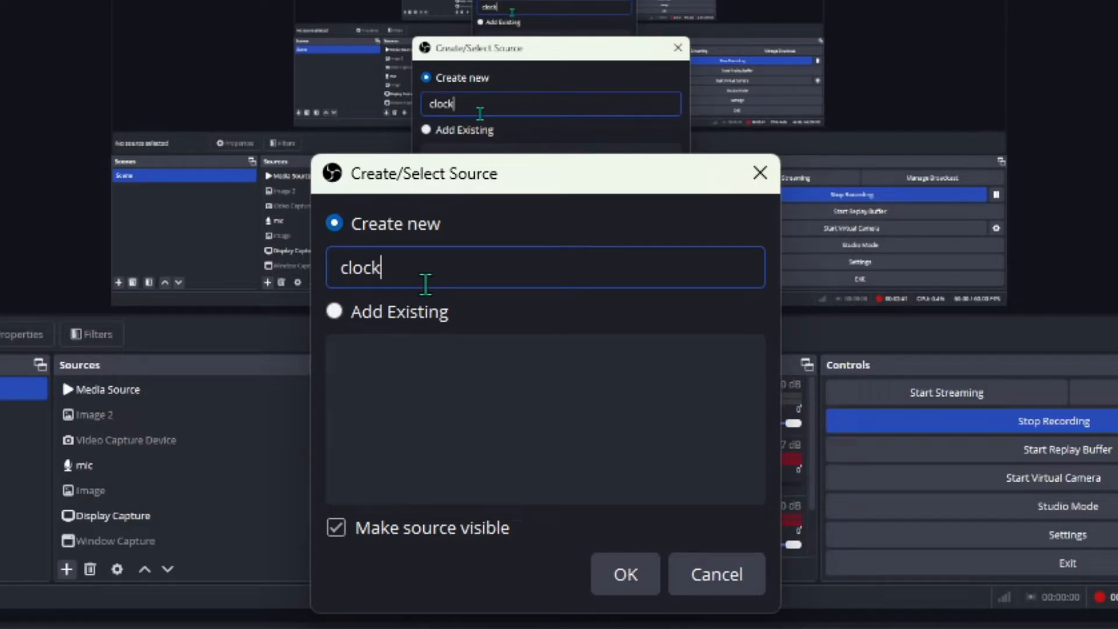
click(624, 574)
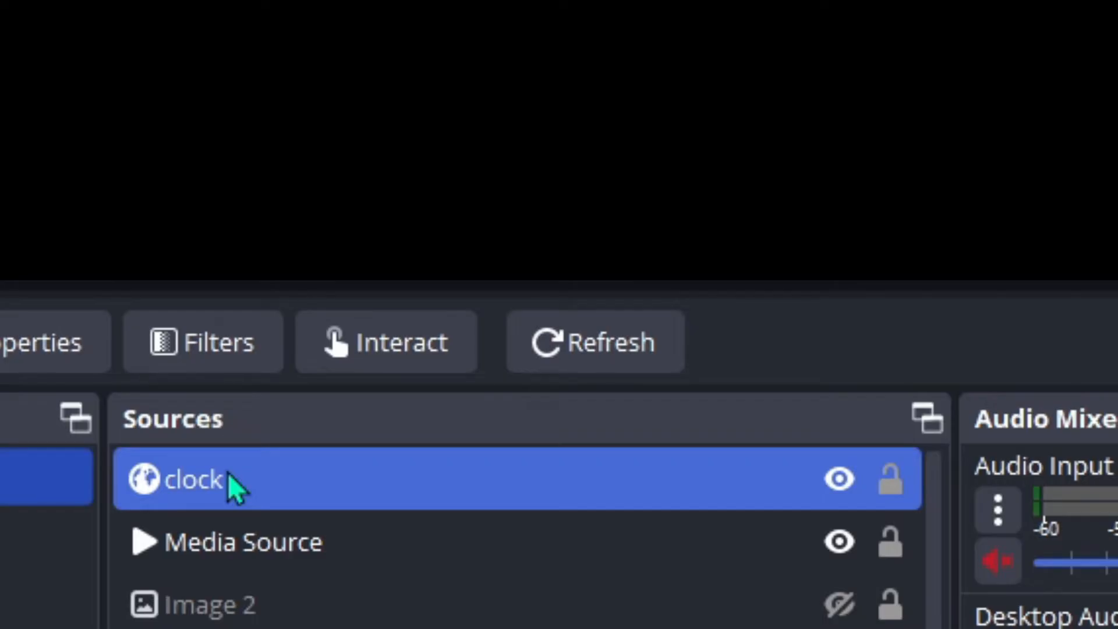
Step: Add a Crop/Pad filter to the clock source trimming it to the time digits
right_click(185, 479)
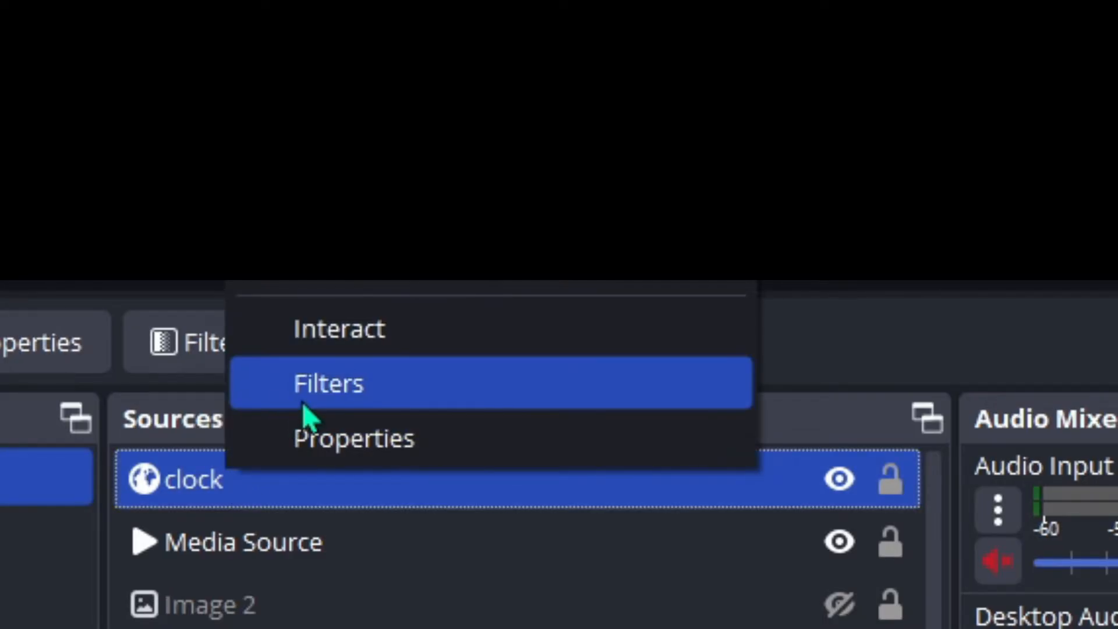
click(328, 383)
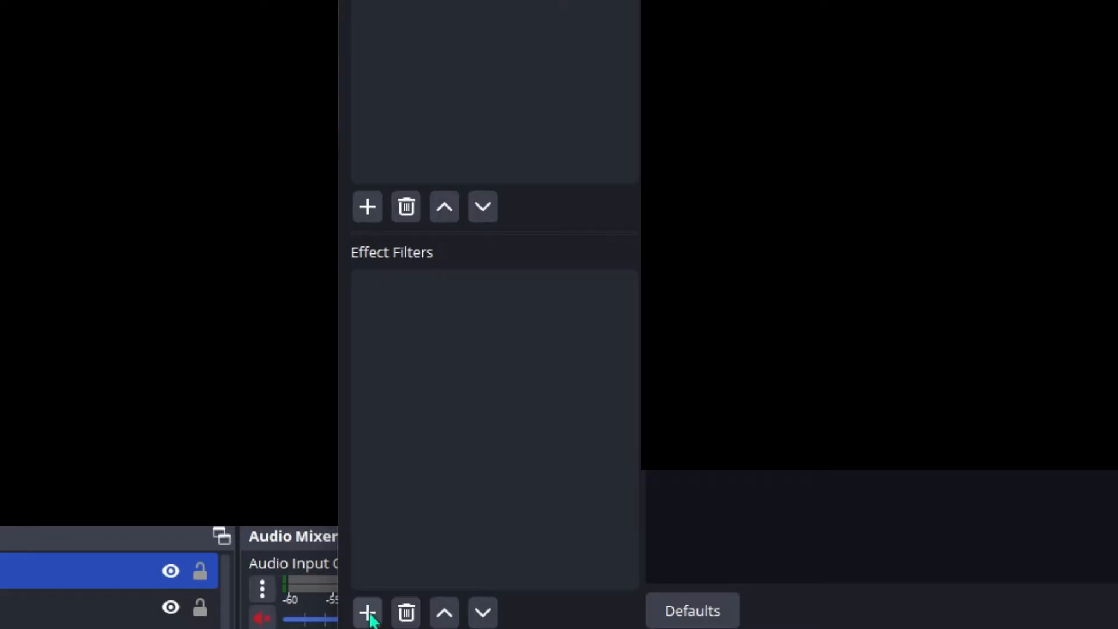
click(367, 612)
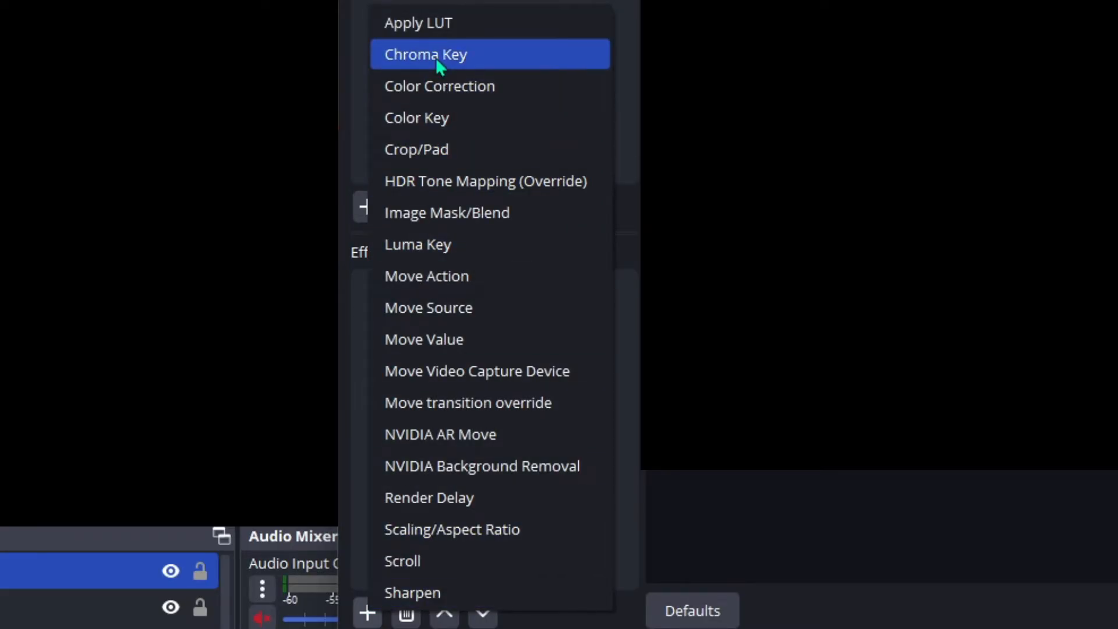
click(417, 149)
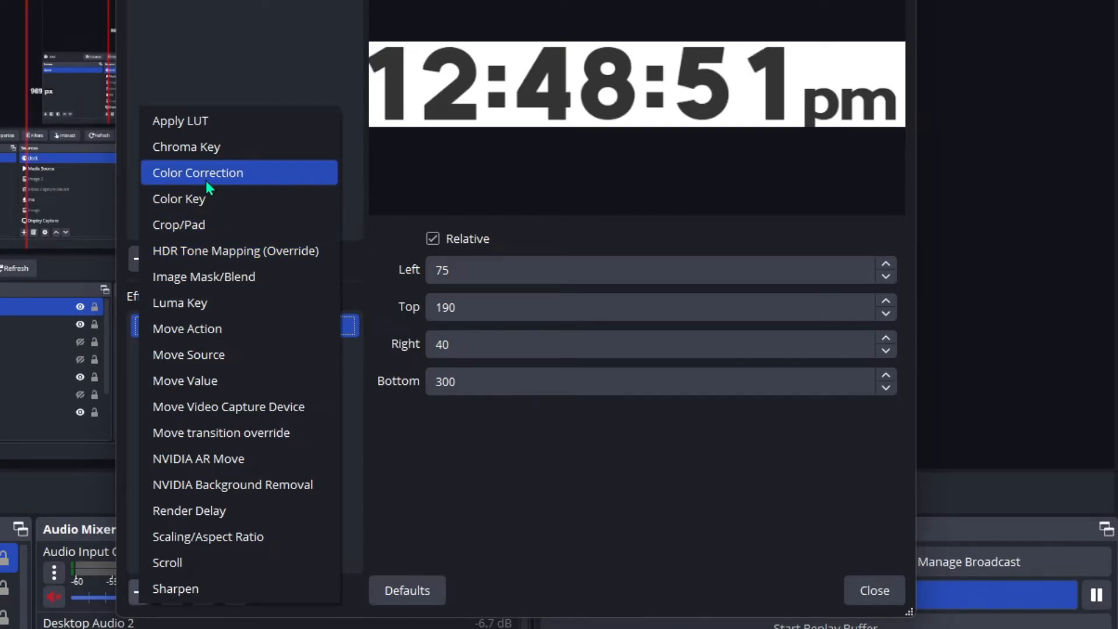
Step: Add a Color Correction filter whose Color Add tints the digits yellow, then red
click(198, 173)
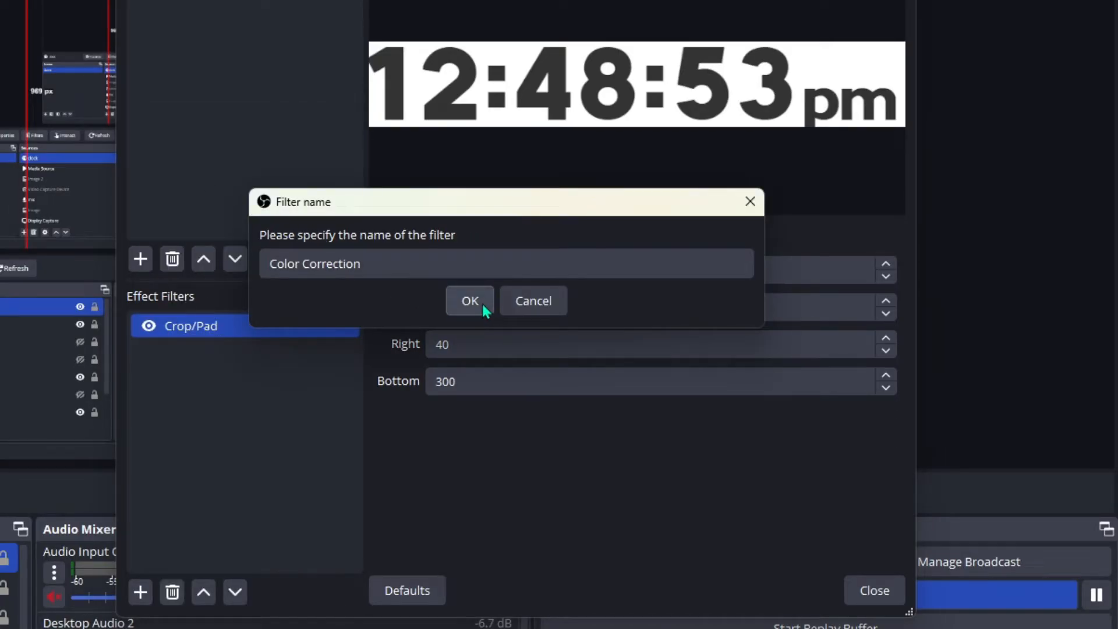
click(469, 300)
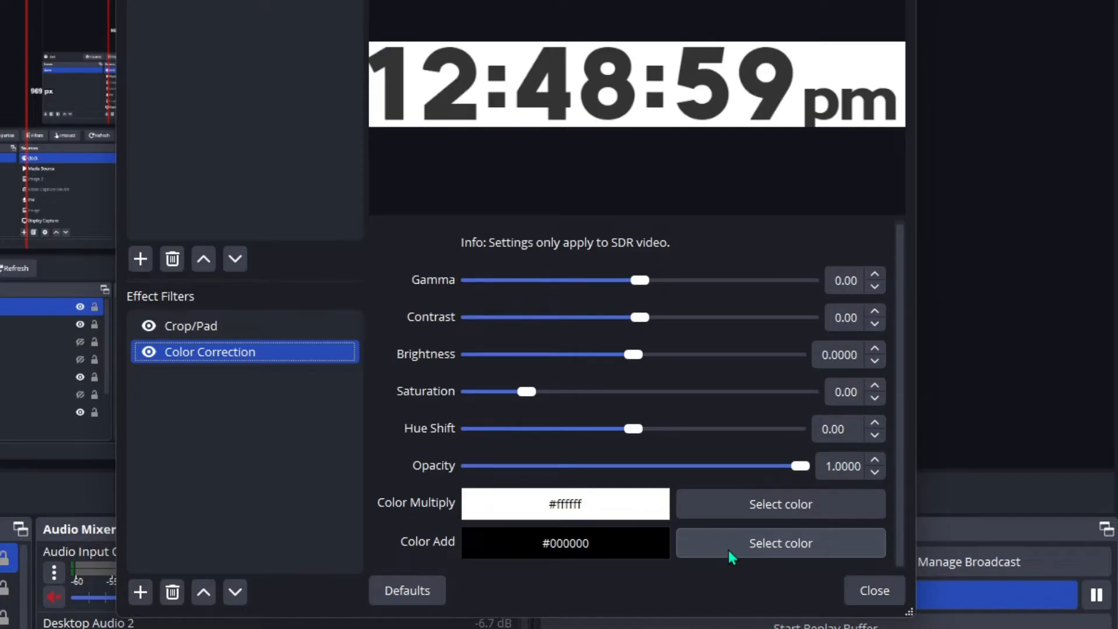
click(780, 543)
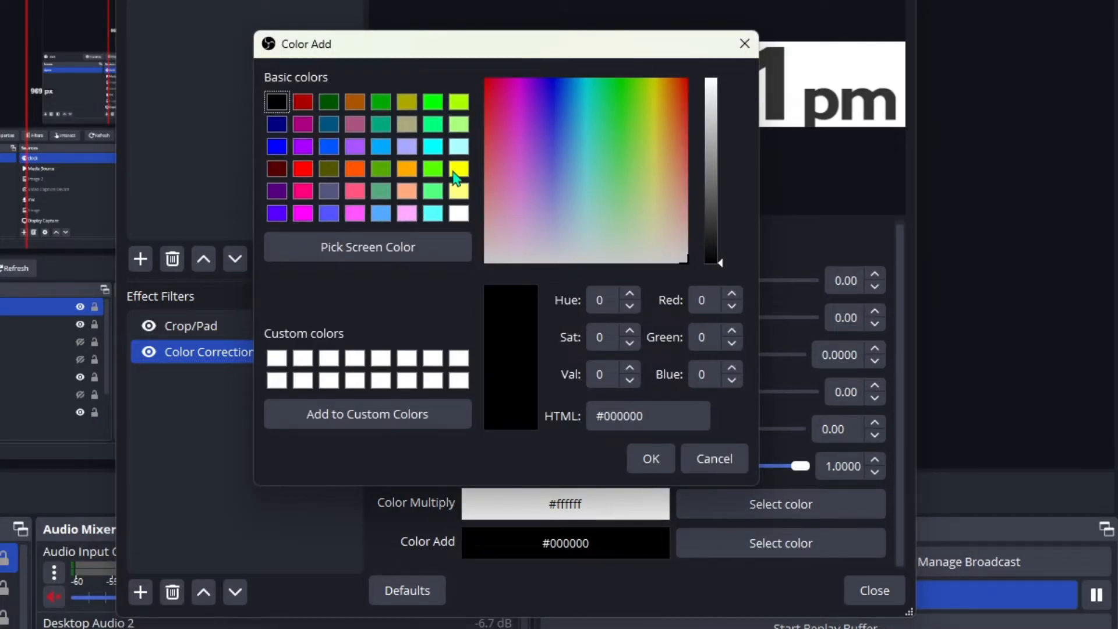
click(649, 458)
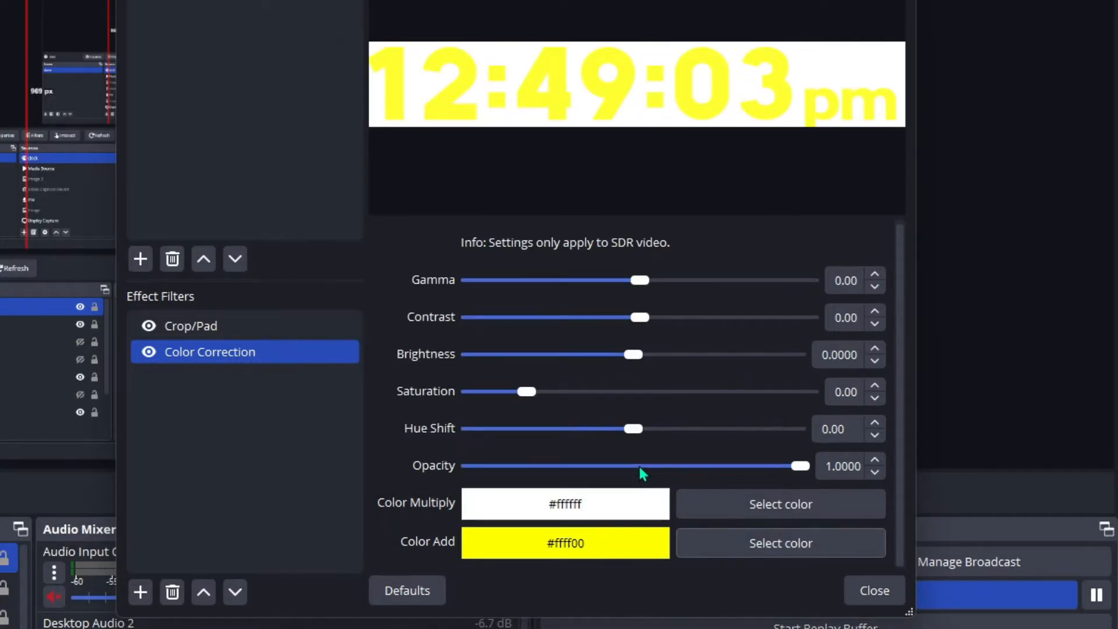
mouse_move(615, 129)
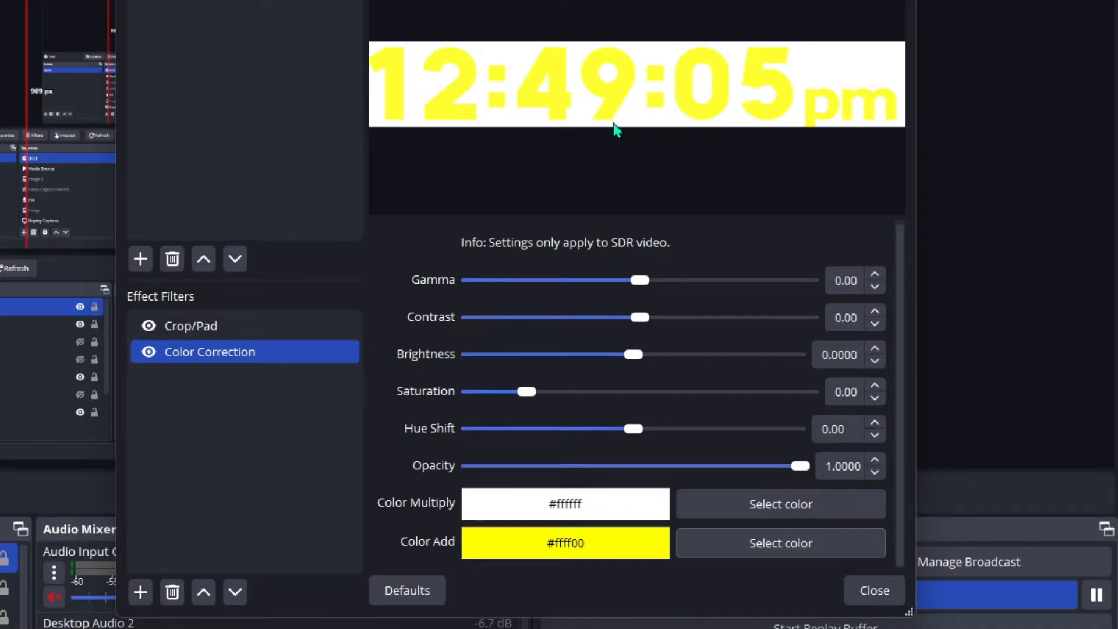
click(779, 543)
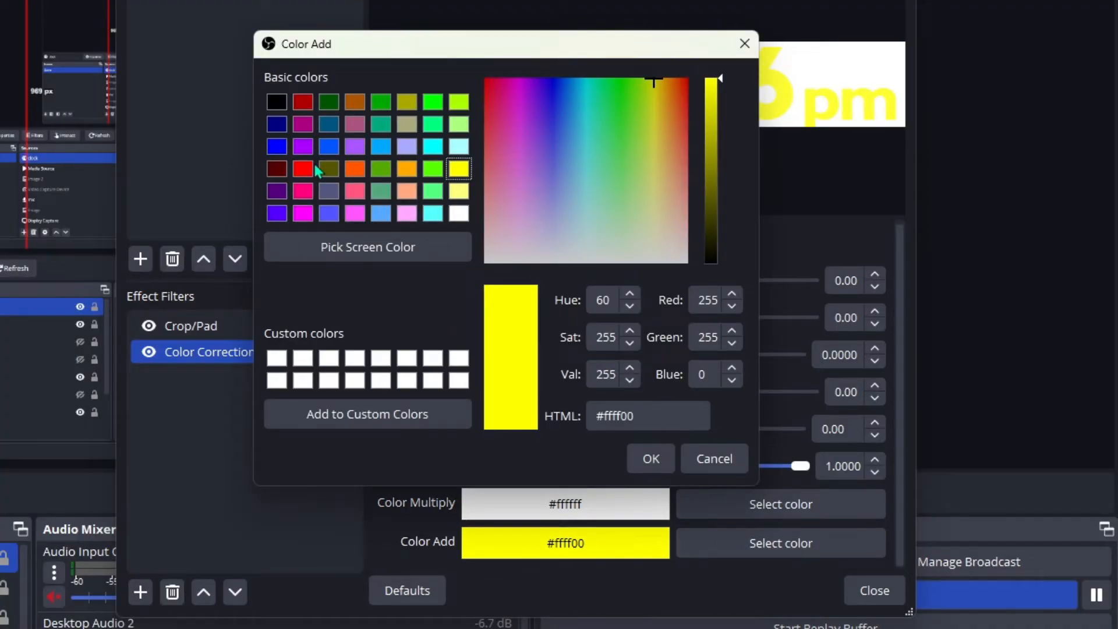
click(648, 458)
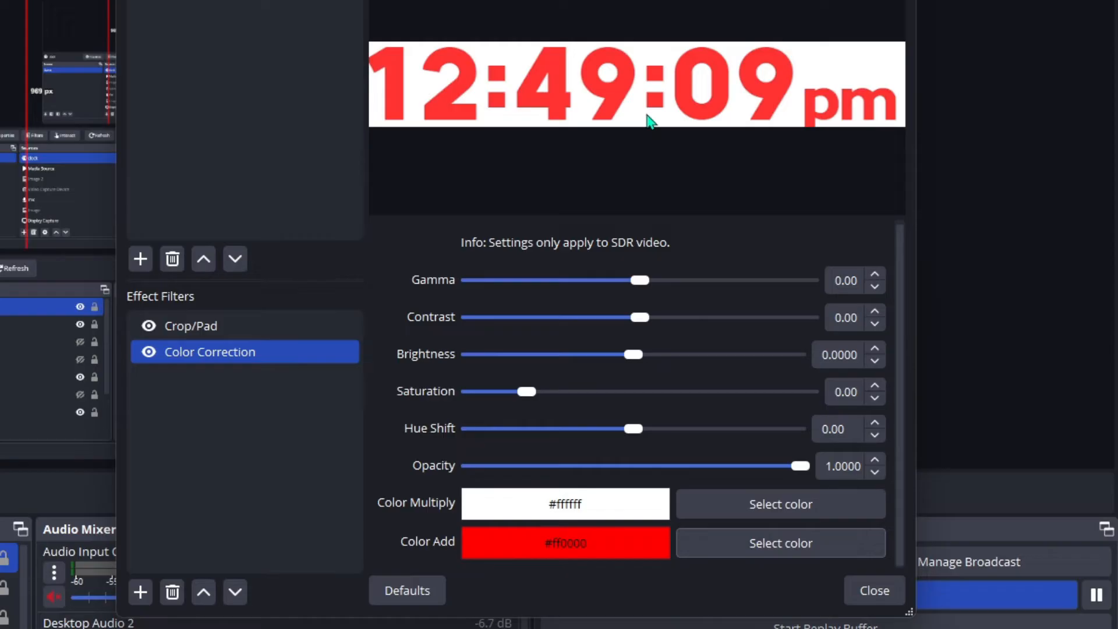
mouse_move(125, 612)
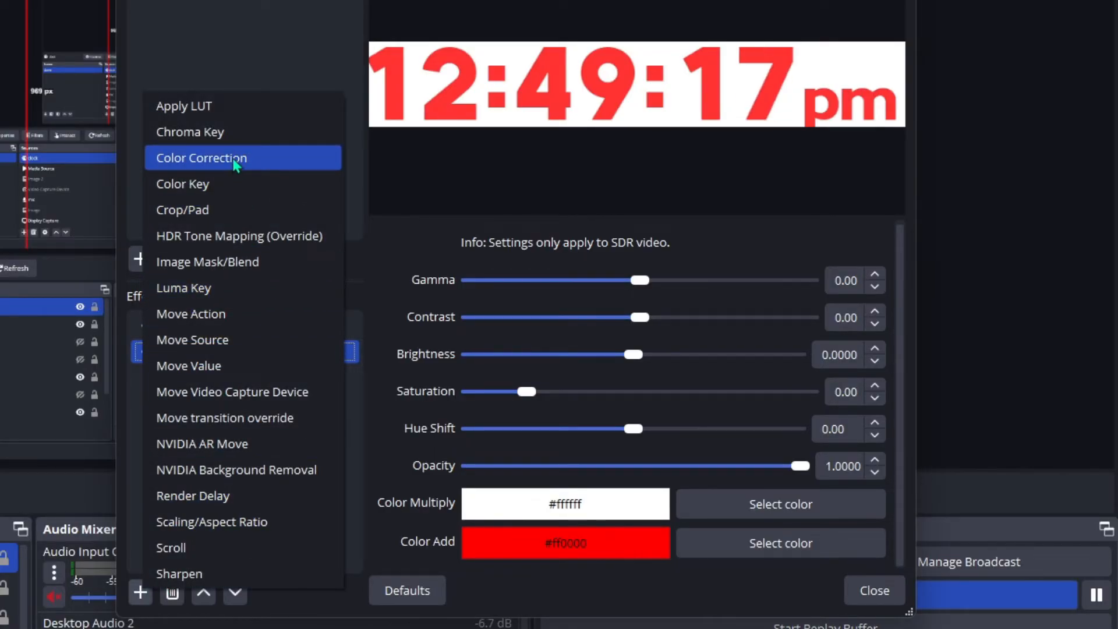
Step: Add a Chroma Key filter with a custom white key colour, then close the filters window
click(190, 131)
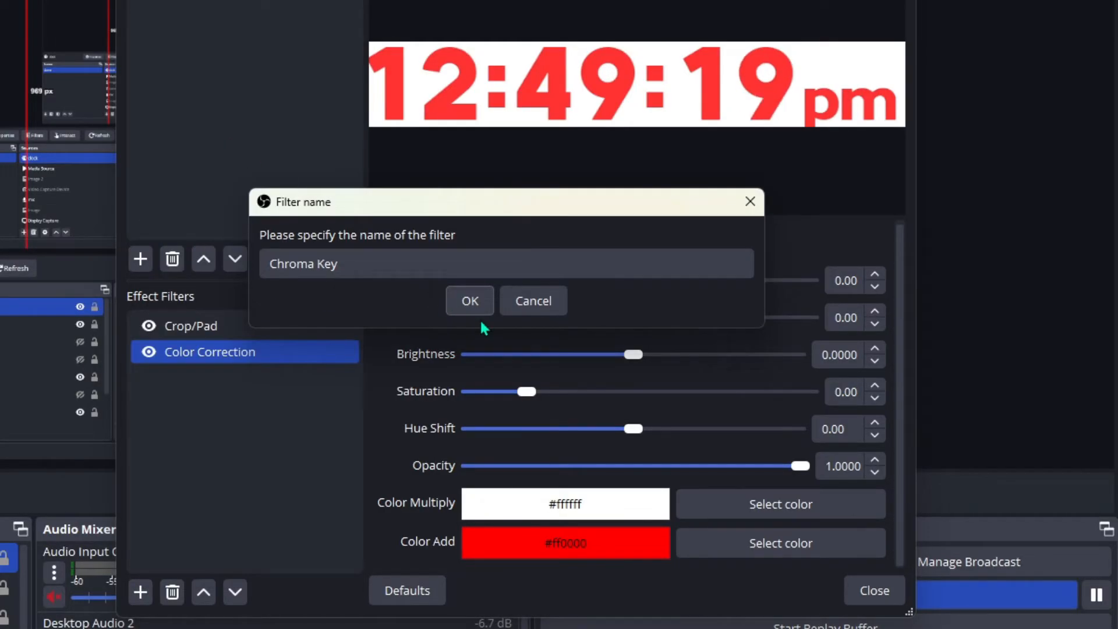
click(470, 300)
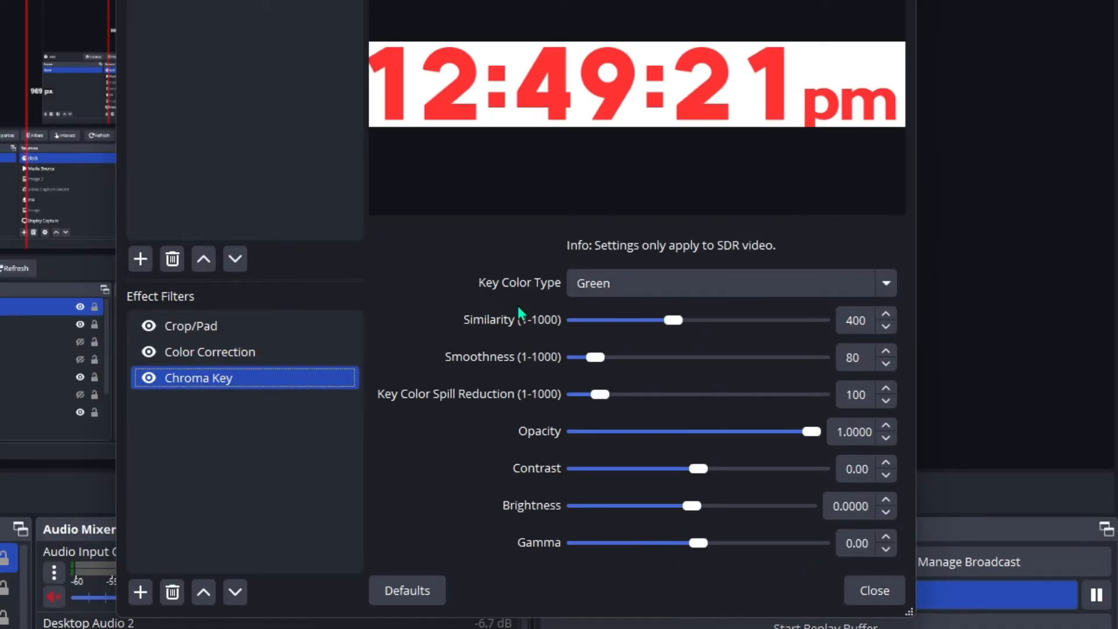
click(731, 282)
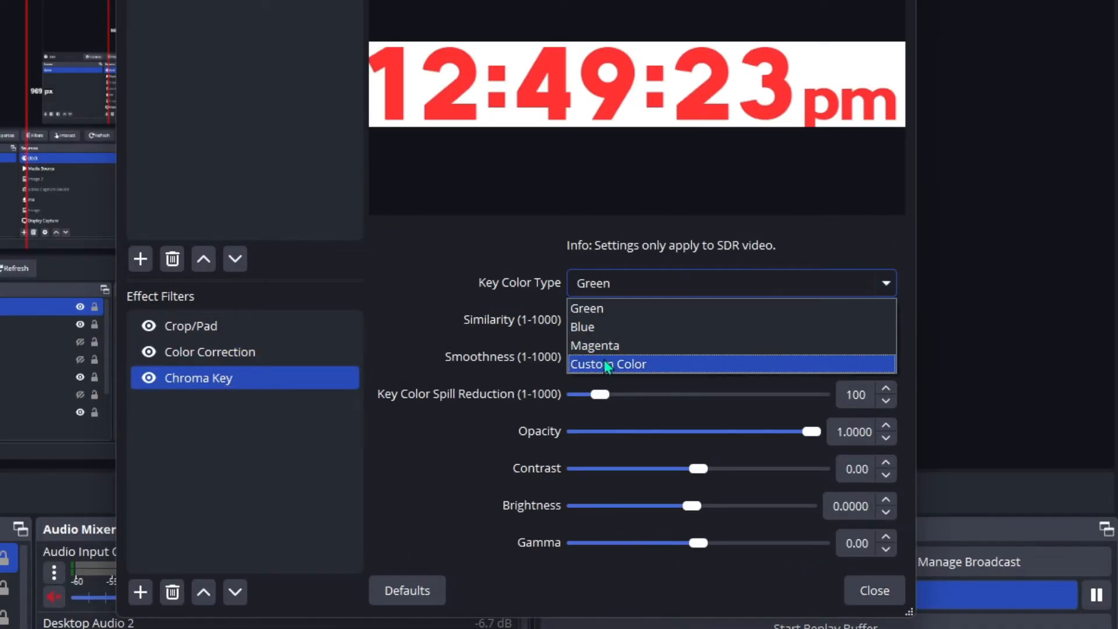
click(608, 363)
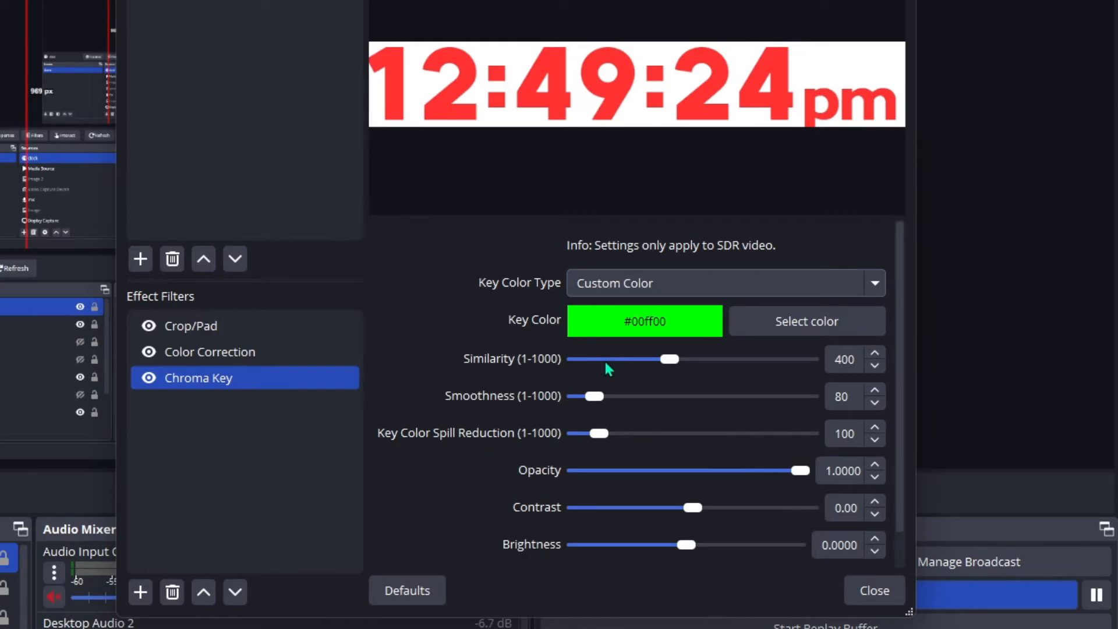
click(806, 321)
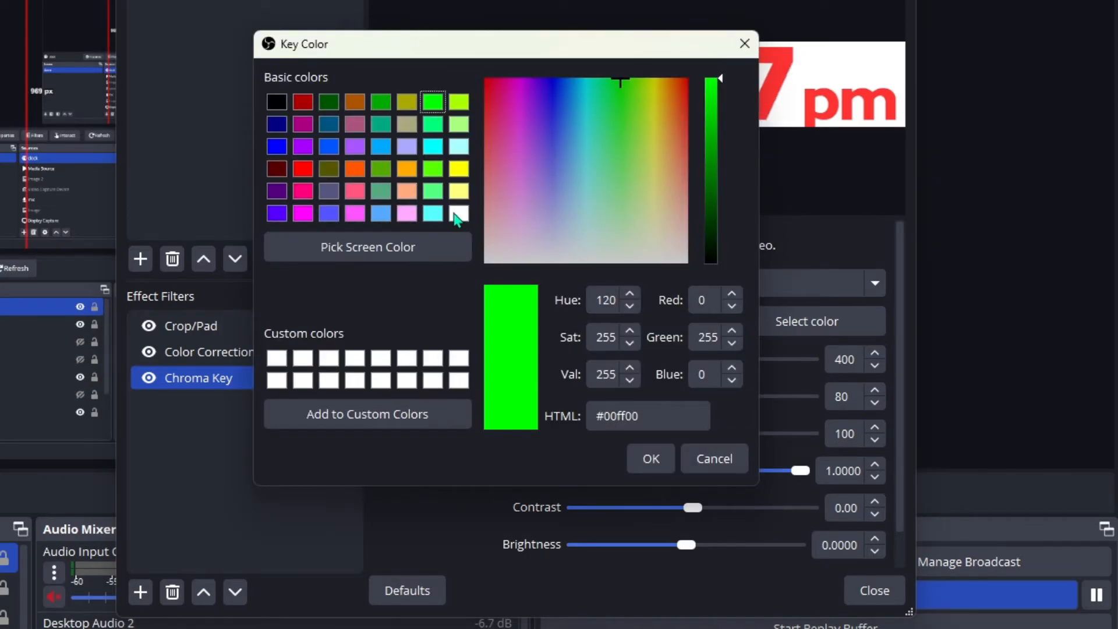
click(459, 212)
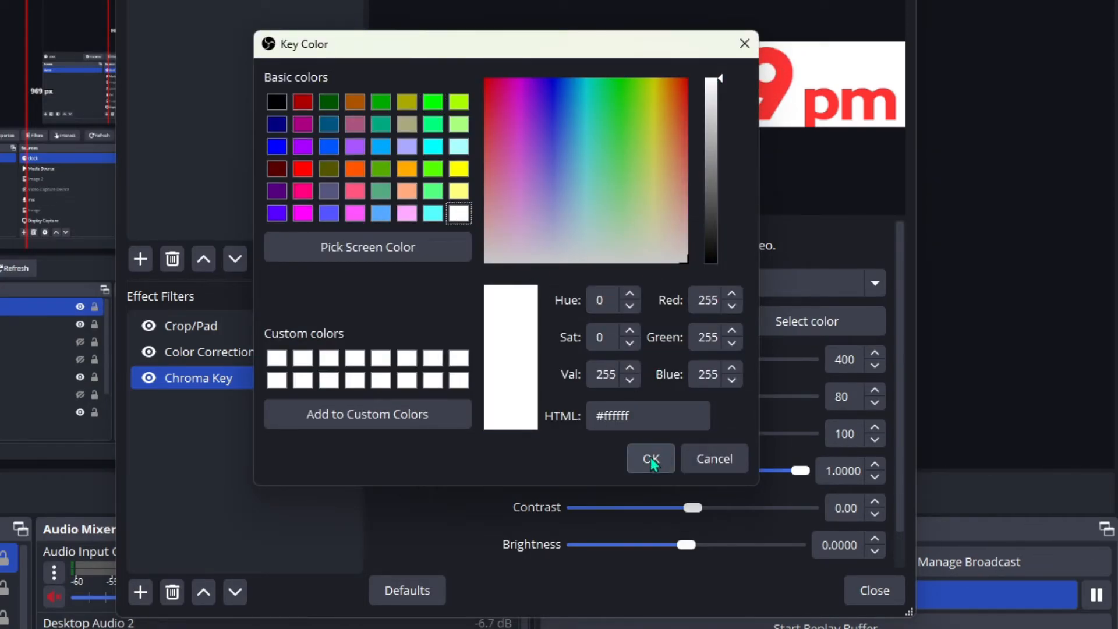
click(650, 459)
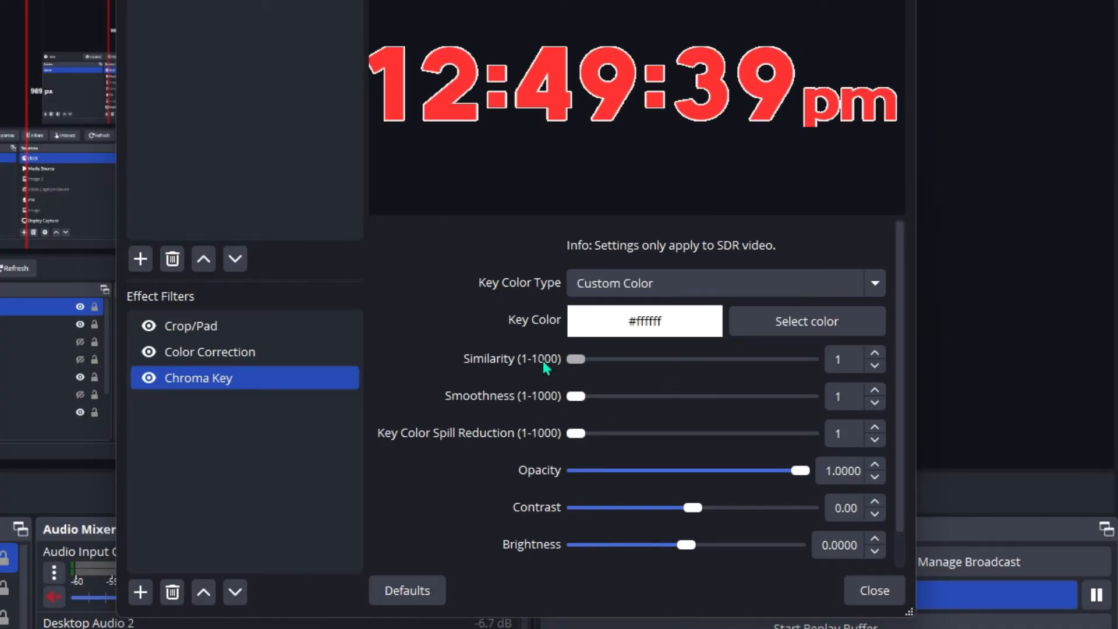
mouse_move(423, 354)
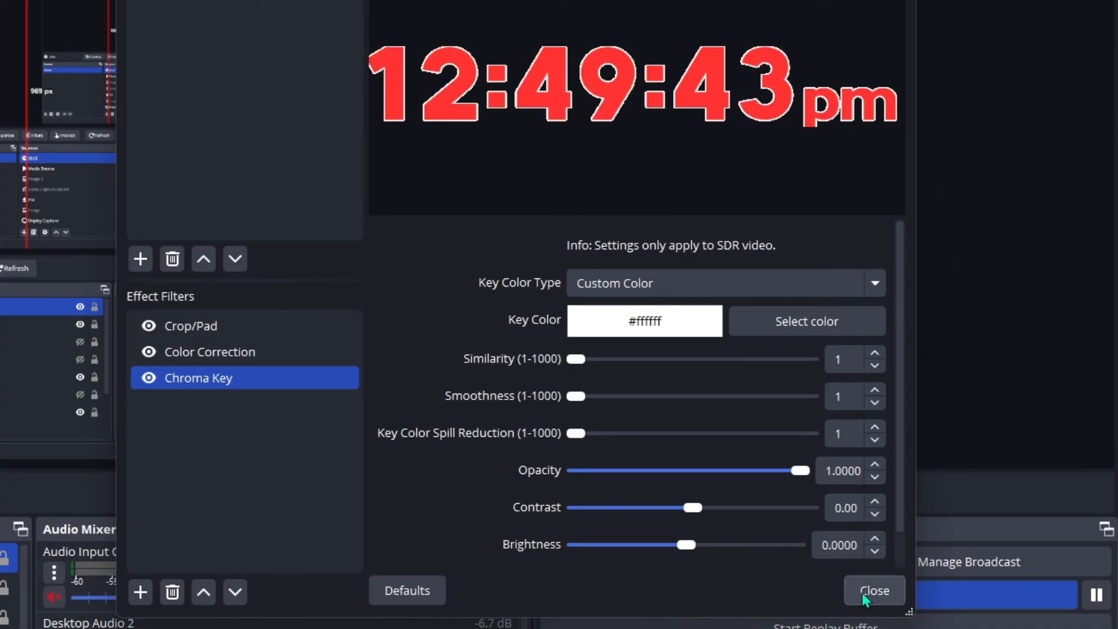
click(872, 591)
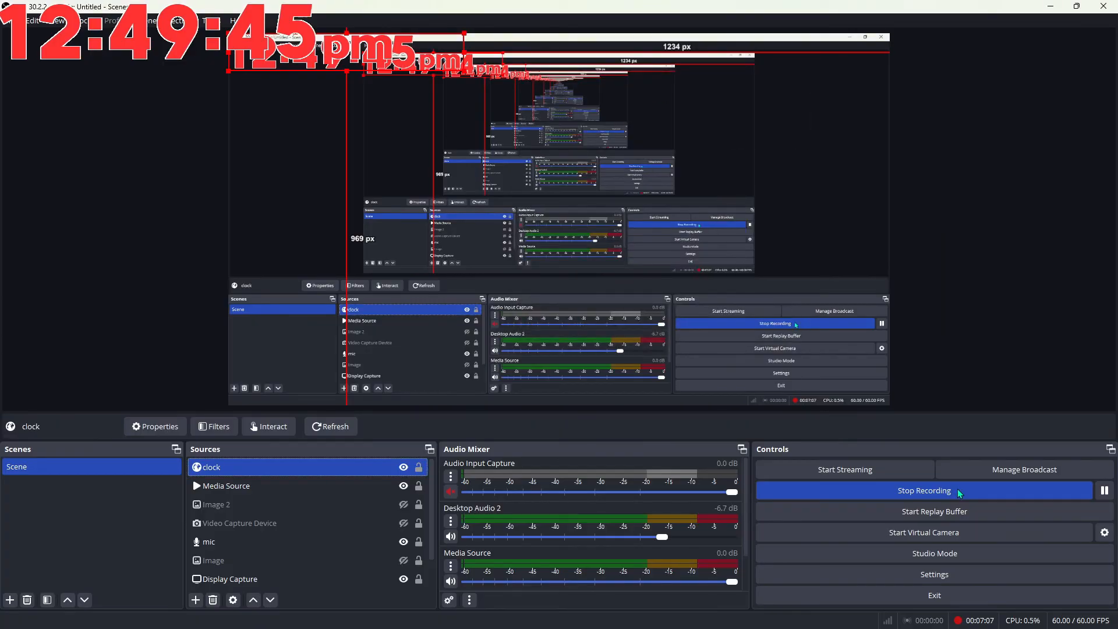